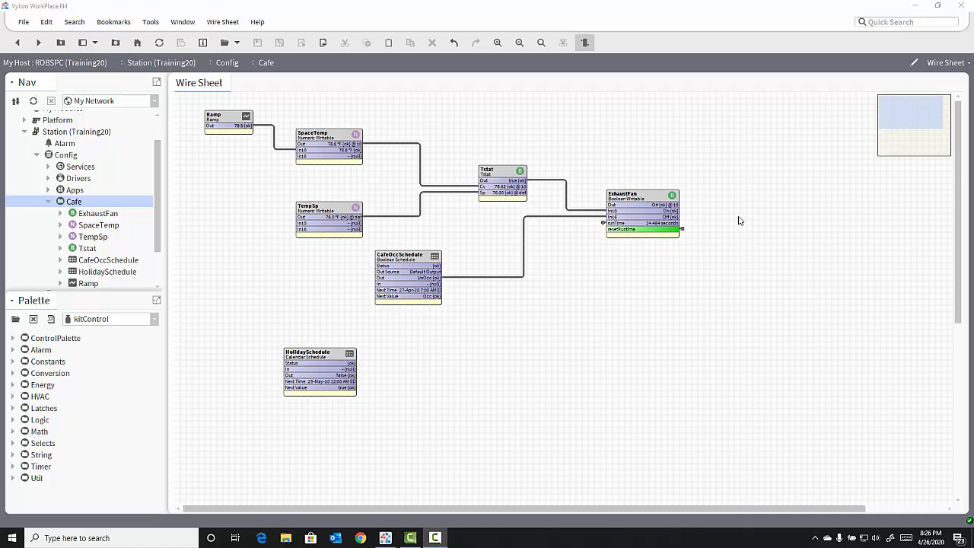
mouse_move(25, 384)
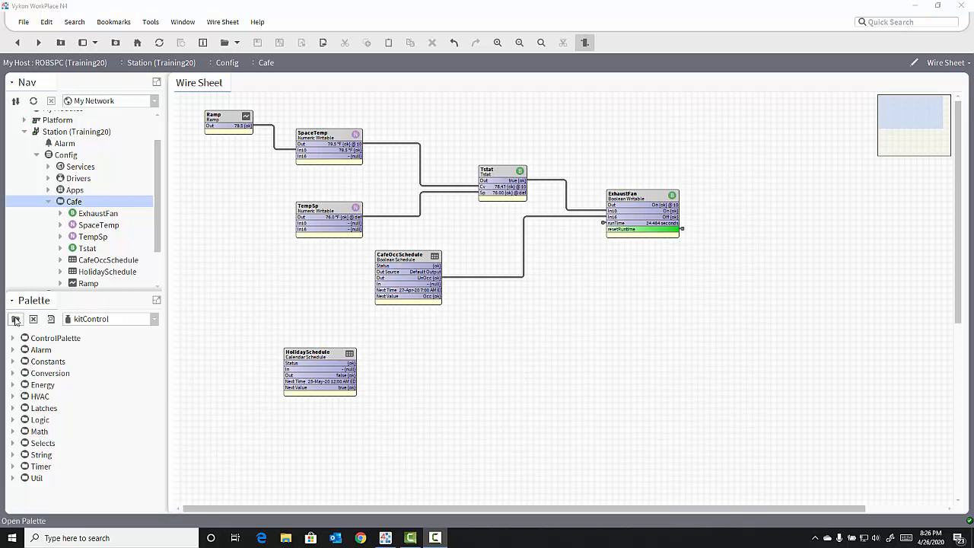
Choose the haystack module from the Open Palette list, filtering by 'h'
left_click(15, 319)
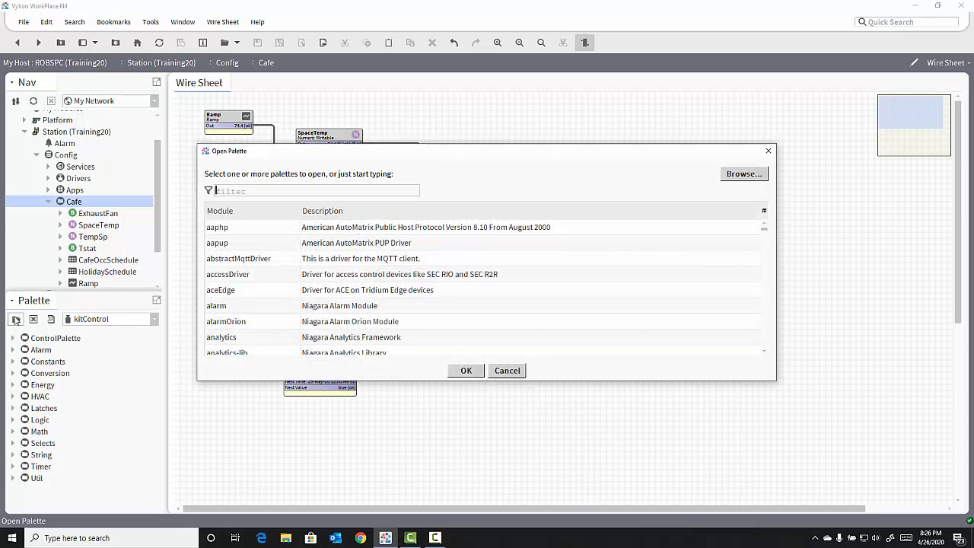
type("h")
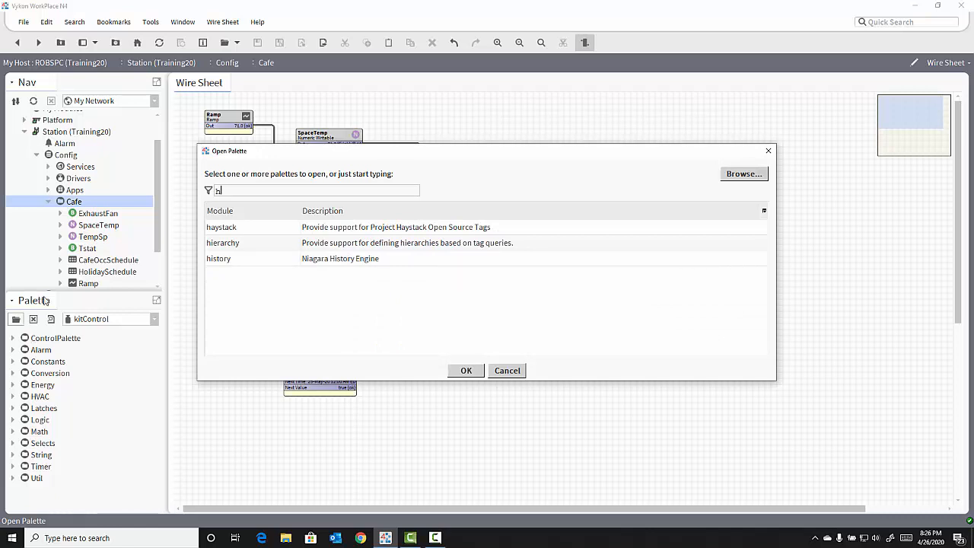
left_click(221, 227)
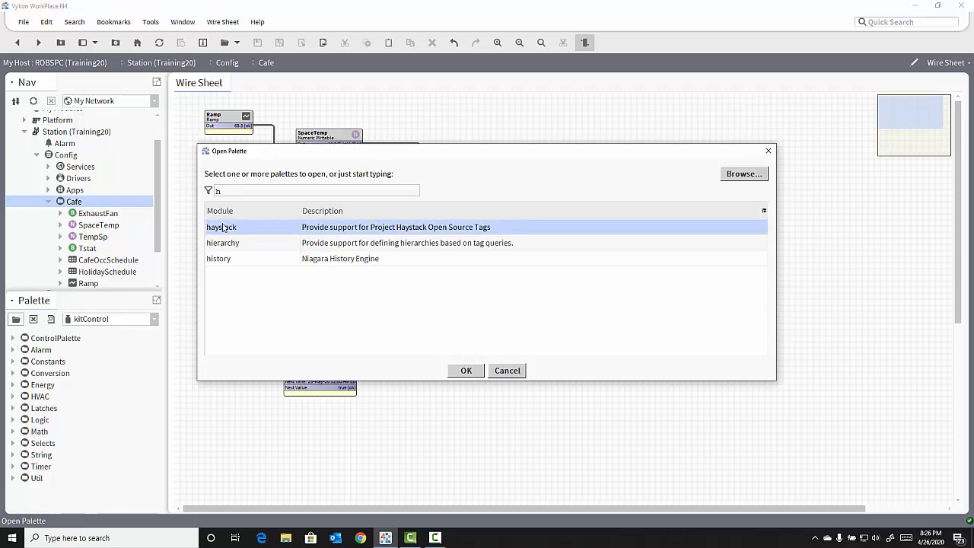
left_click(466, 371)
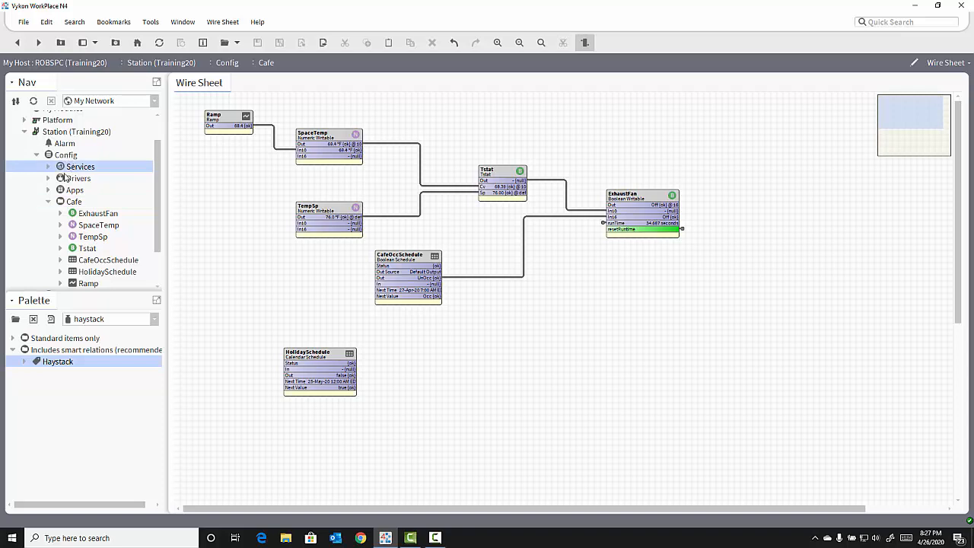
Expand the station's Services to reach the TagDictionaryService
left_click(49, 166)
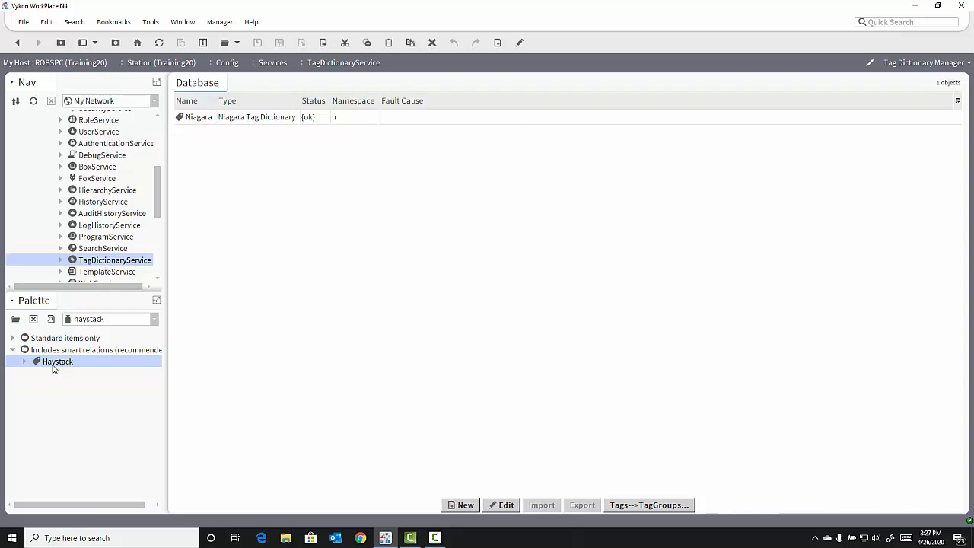
Drop the Haystack dictionary into the TagDictionaryService, keeping the name Haystack (namespace hs)
left_click_drag(57, 361, 446, 209)
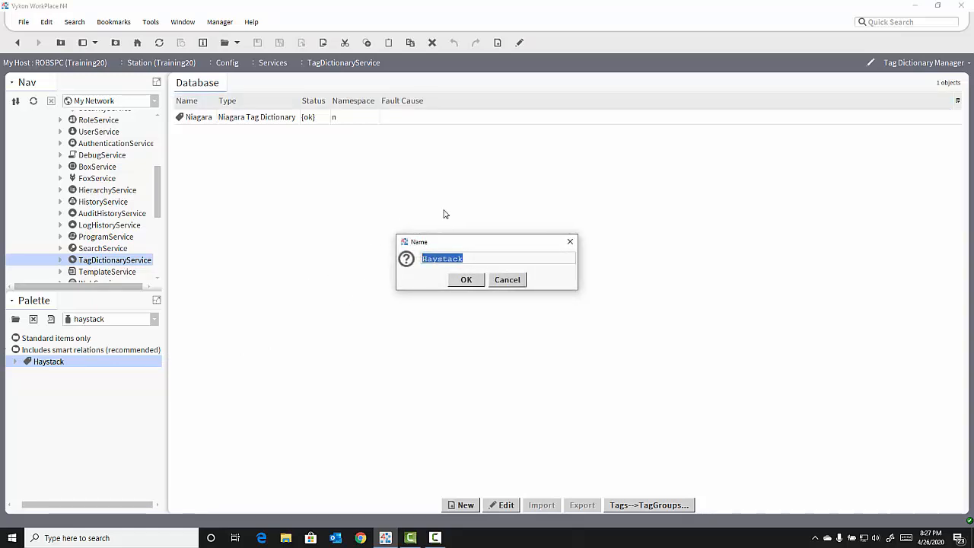
mouse_move(388, 234)
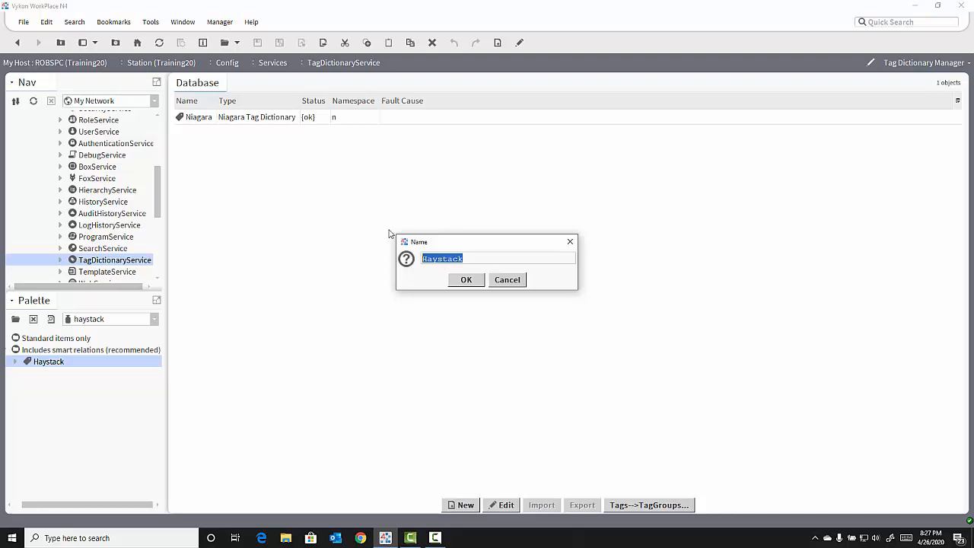
left_click(466, 279)
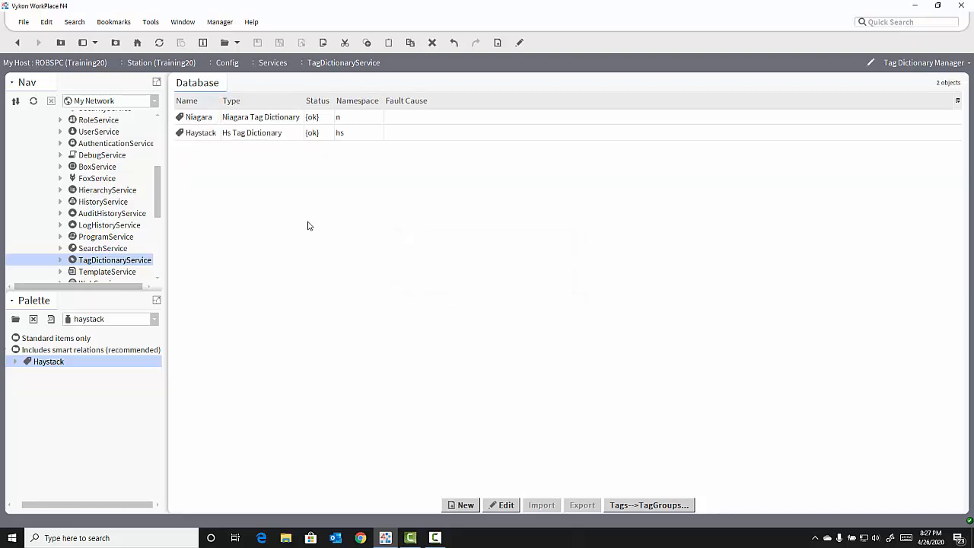